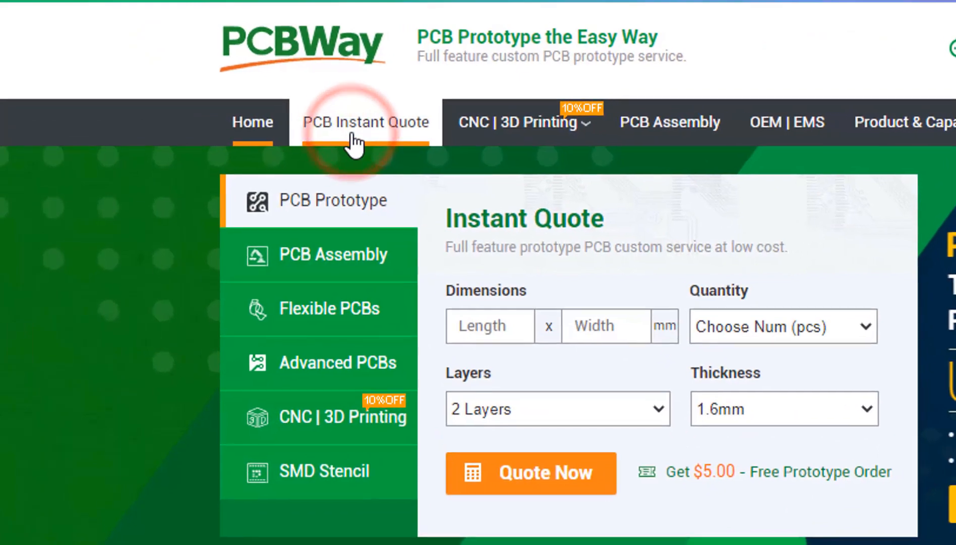
# Step: Open PCBWay's PCB Instant Quote page and scroll down to the PCB specification options
pyautogui.click(365, 122)
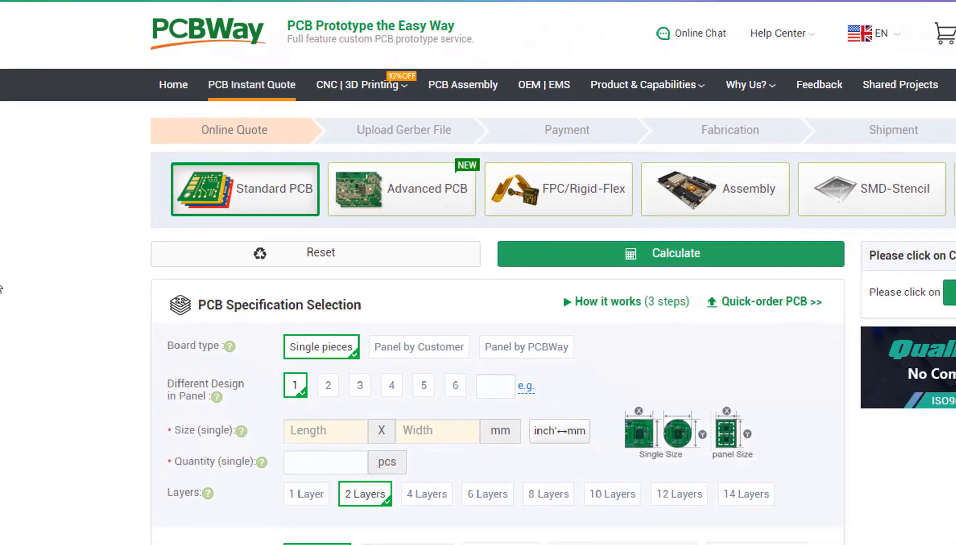
pyautogui.scroll(-3)
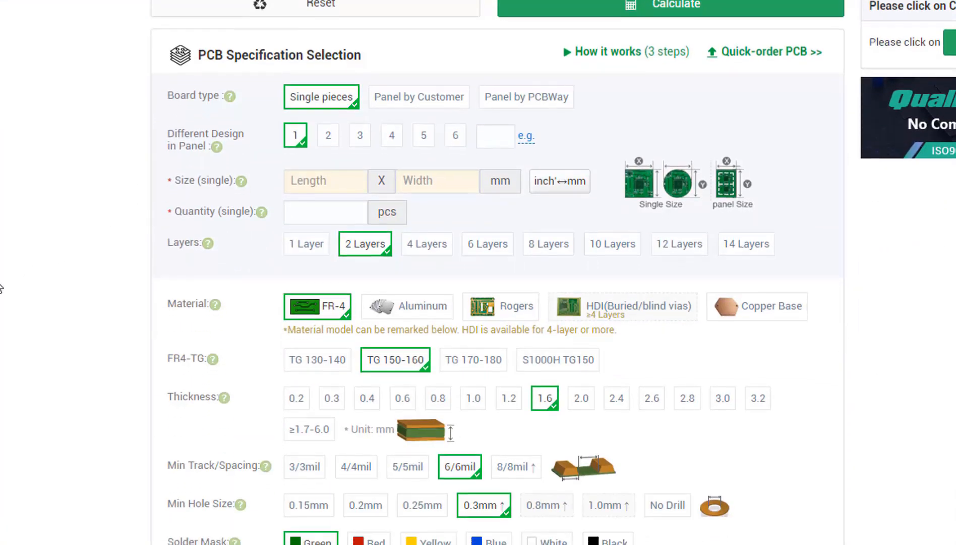
pyautogui.click(407, 75)
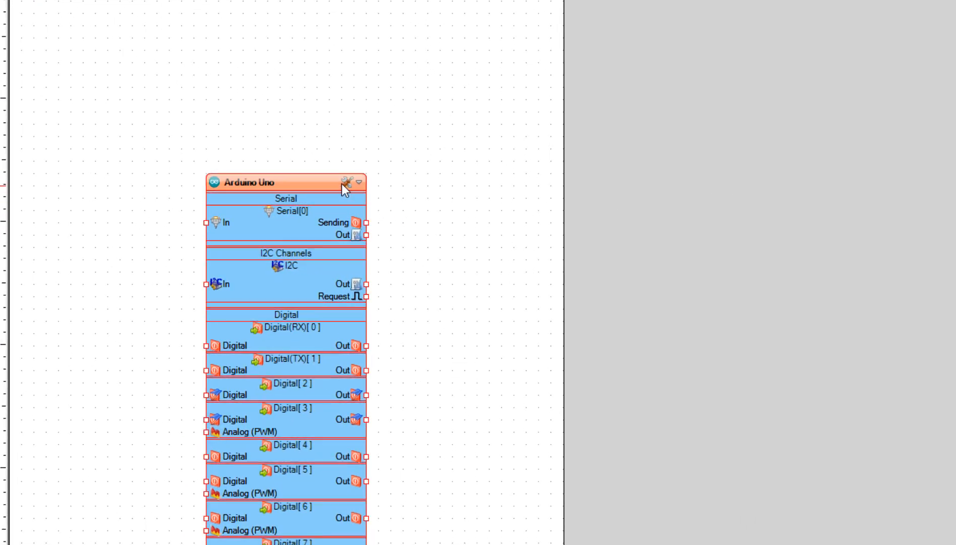
# Step: Choose Arduino Uno in the BoardType dialog and confirm it
pyautogui.click(344, 183)
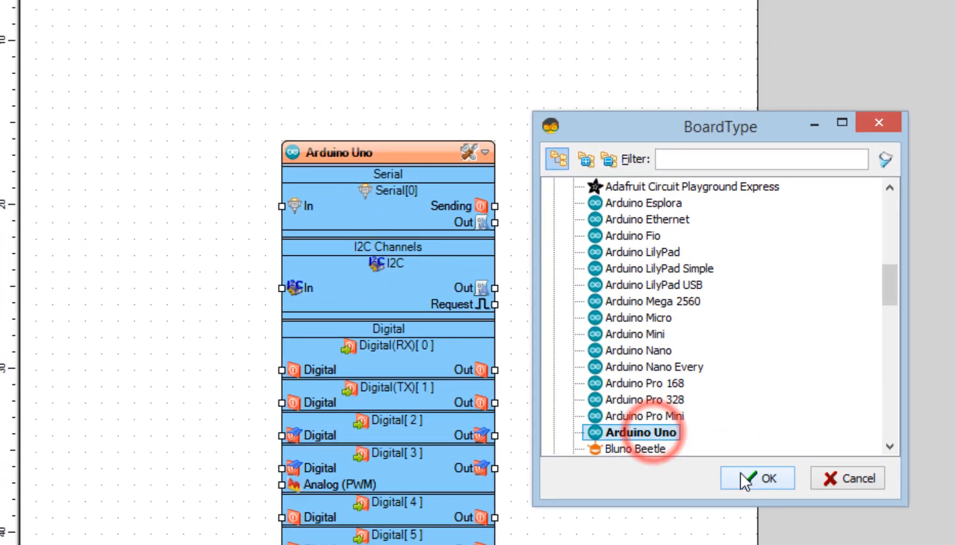
pyautogui.click(757, 477)
pyautogui.write('A')
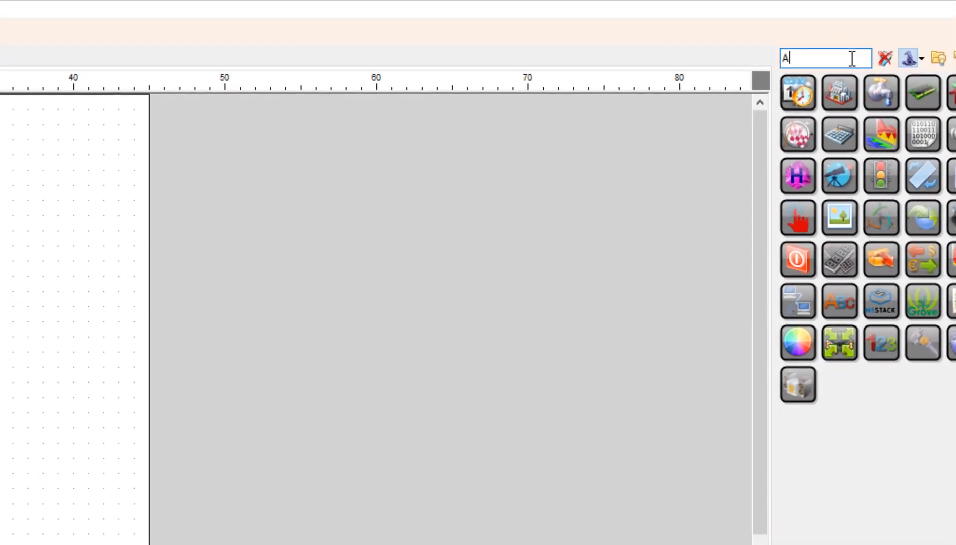
# Step: Search the toolbox for the PDS996 gesture sensor and the counter component
pyautogui.write('PDS')
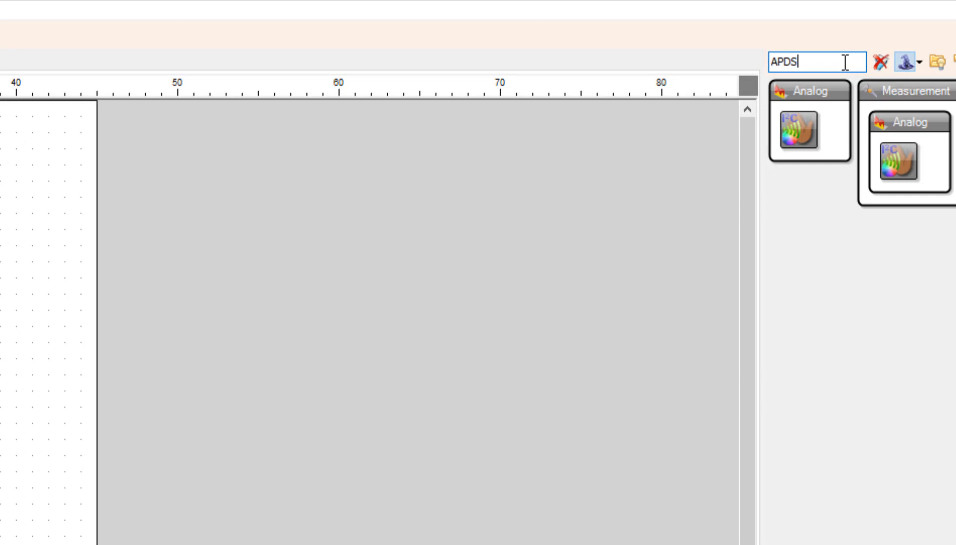
pyautogui.write('996')
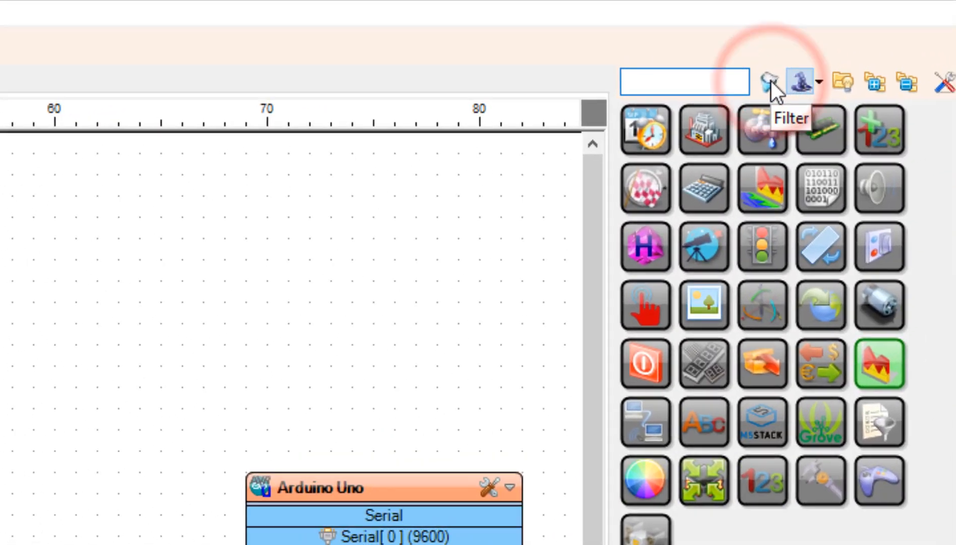
pyautogui.write('COUN')
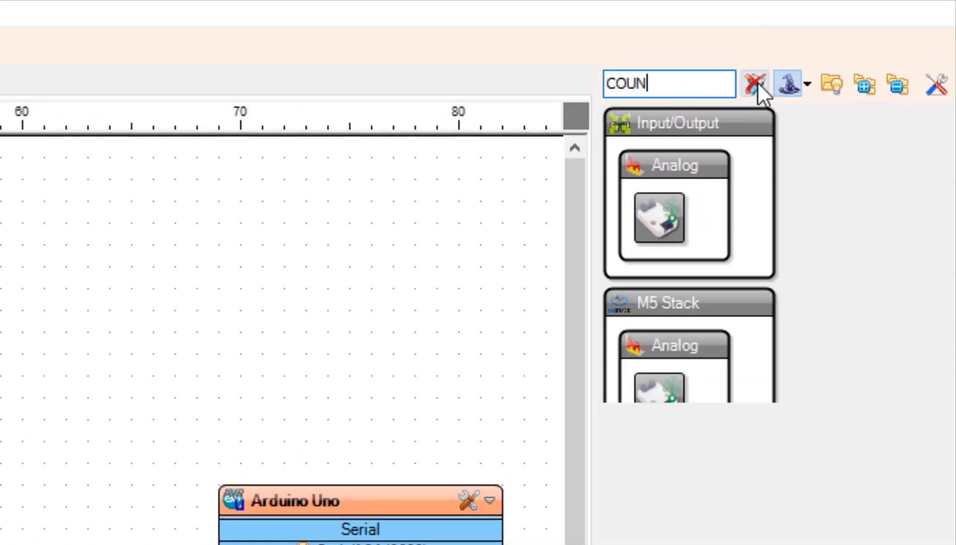
pyautogui.write('TER')
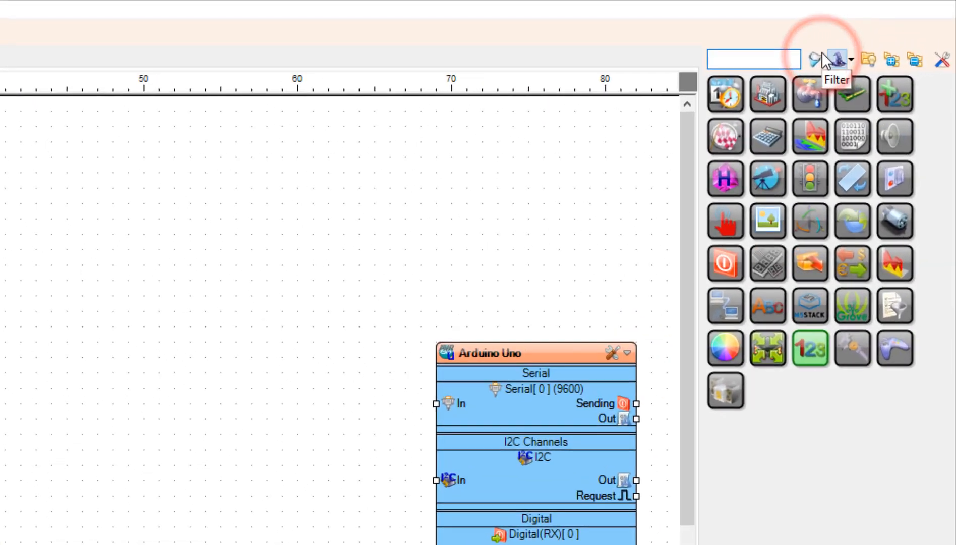
# Step: Search for the clock multi-source, then clear the search and look up analog components
pyautogui.write('CLOC')
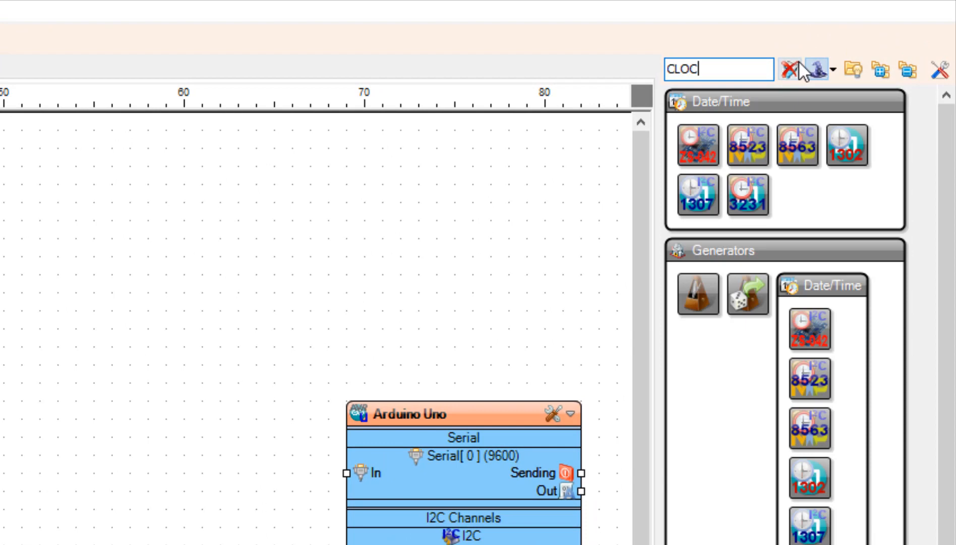
pyautogui.write('K MULTI')
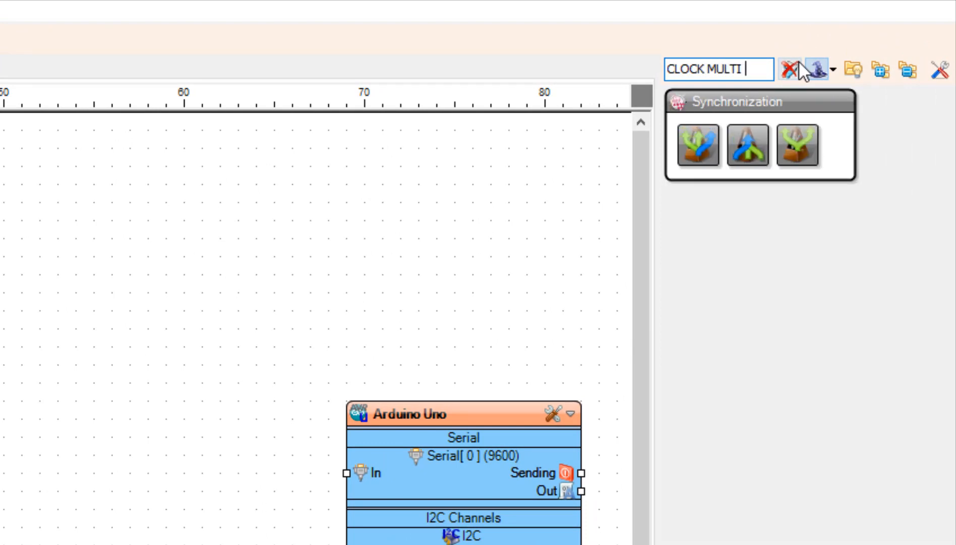
pyautogui.write('SOURCE')
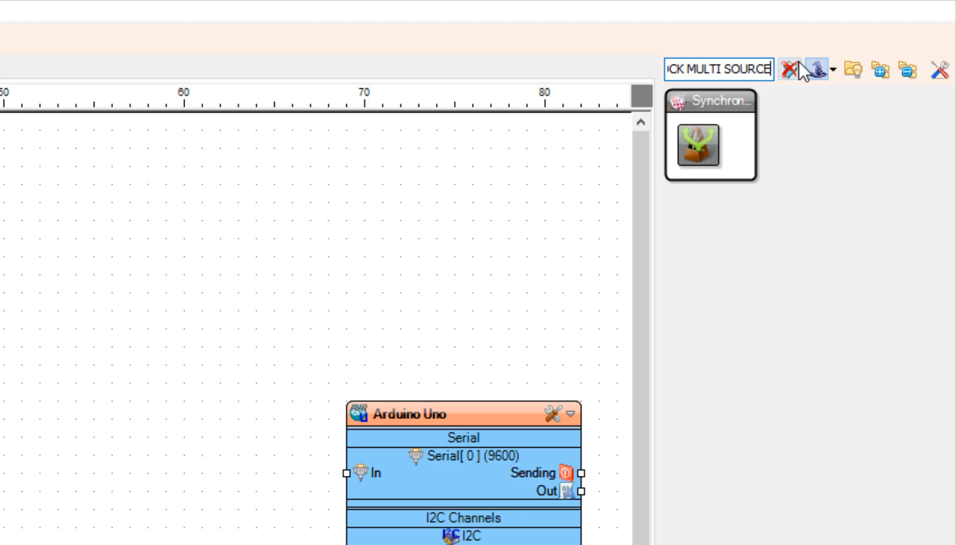
pyautogui.moveTo(714, 133)
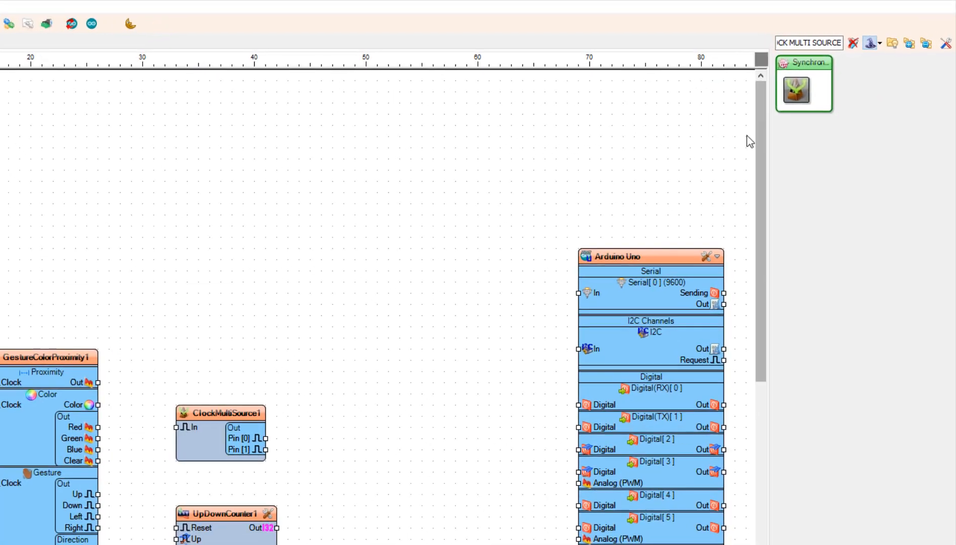
pyautogui.click(815, 63)
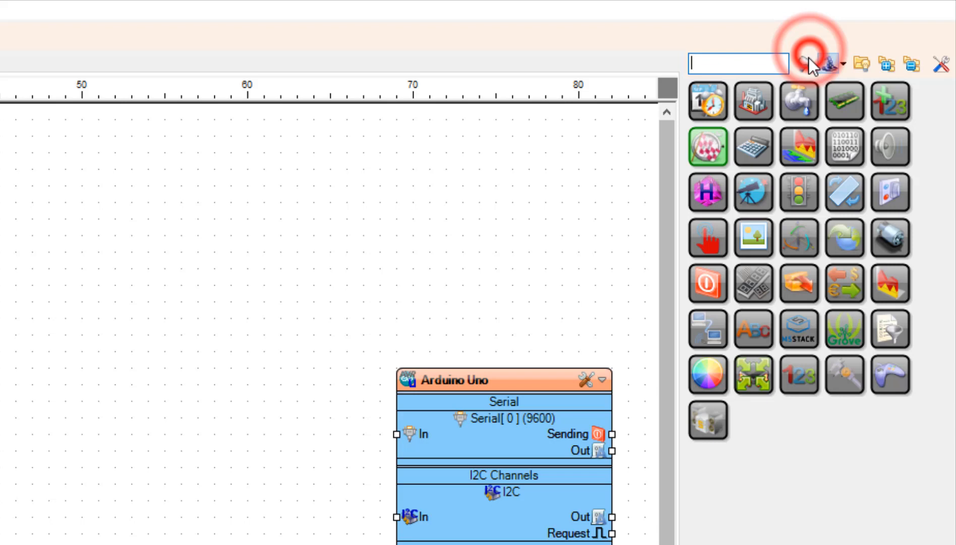
pyautogui.write('A')
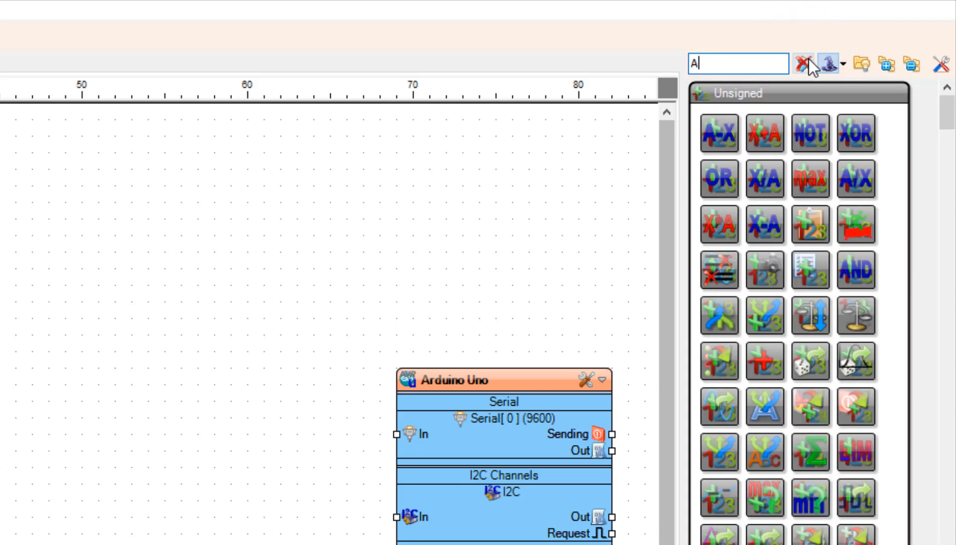
pyautogui.write('NALOG VALUE')
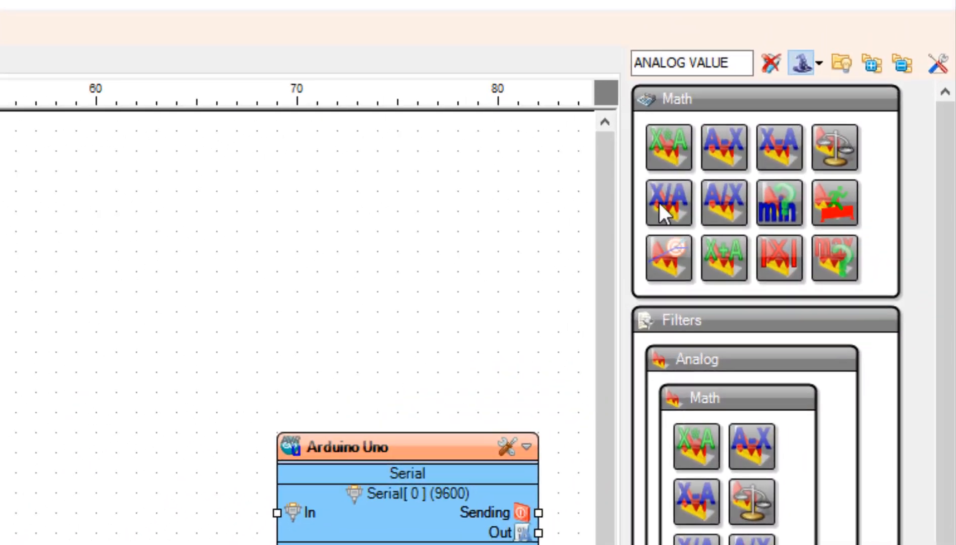
# Step: Search for the integer-to-analog converter and then the analog multi-merger
pyautogui.click(799, 63)
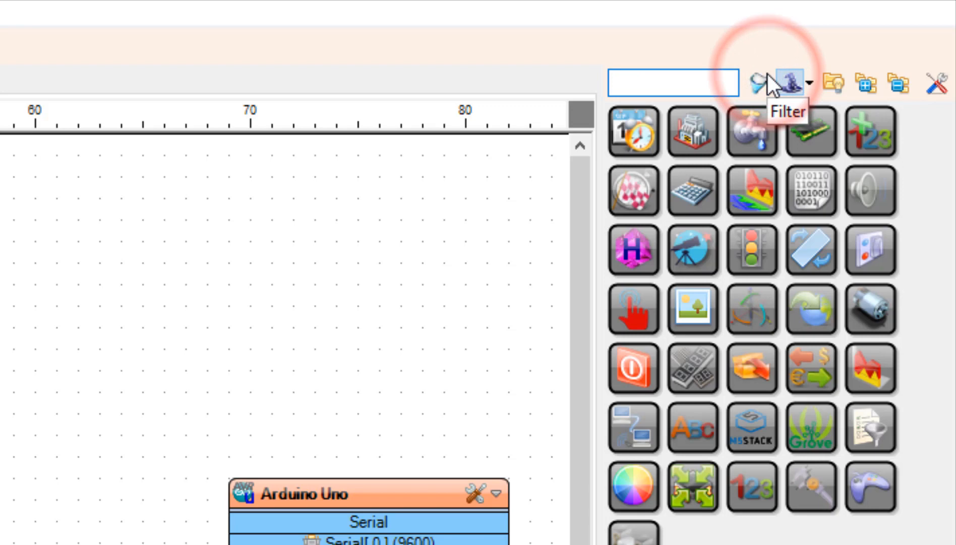
pyautogui.write('INT')
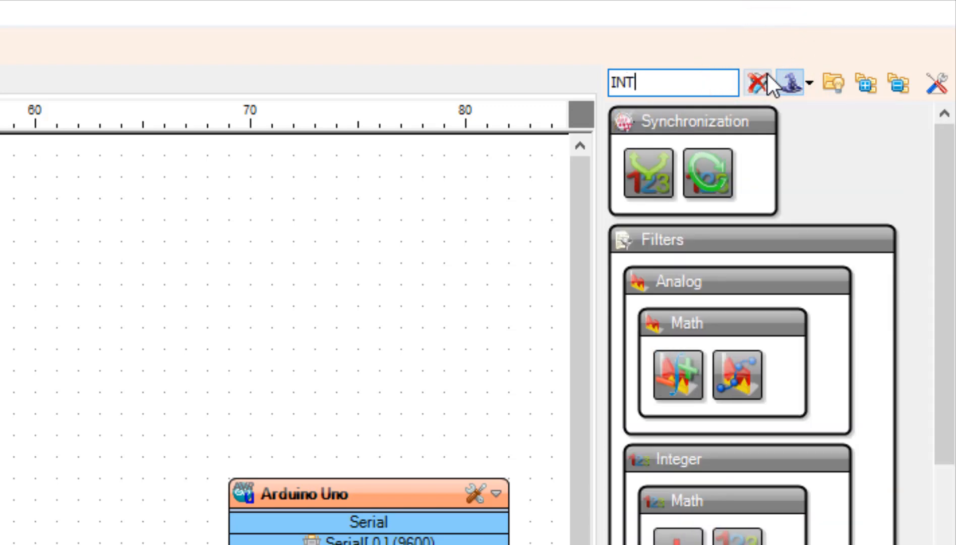
pyautogui.write('EGER T')
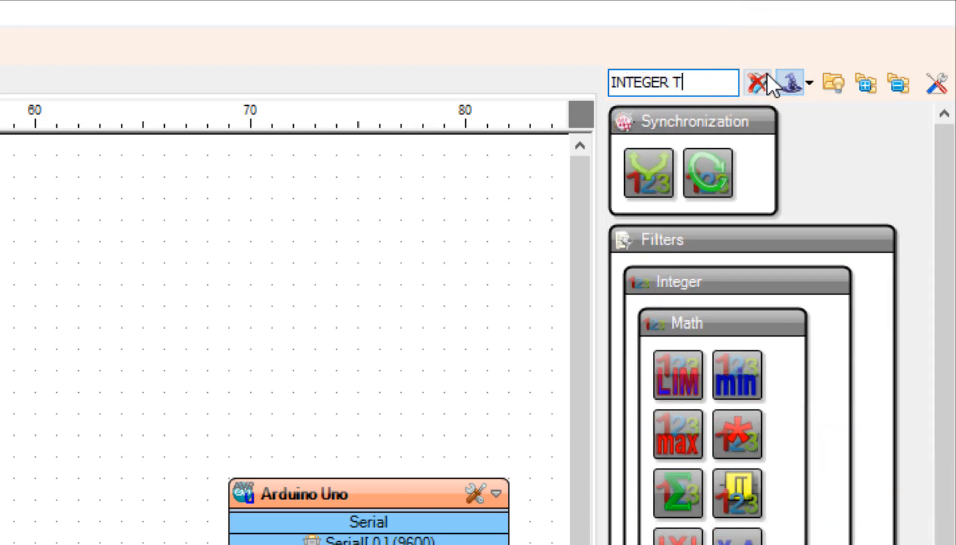
pyautogui.write('O ANA')
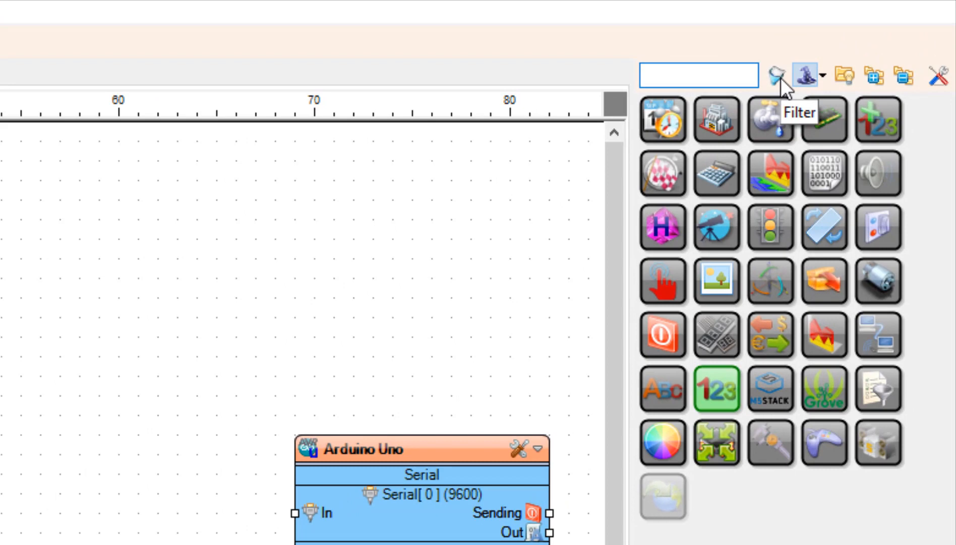
pyautogui.write('ANALOG MU')
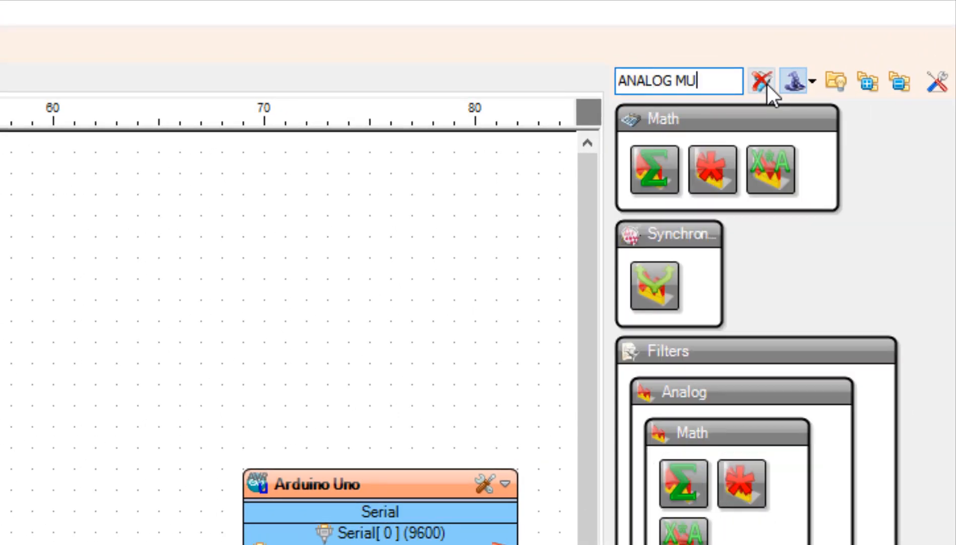
pyautogui.write('LTI M')
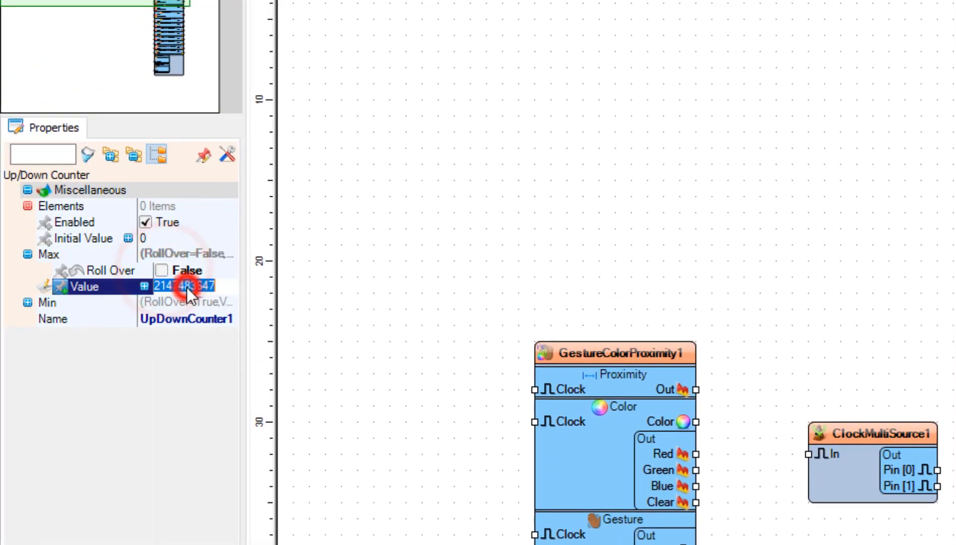
# Step: Enter 10 as UpDownCounter1's Max value and confirm it
pyautogui.write('10')
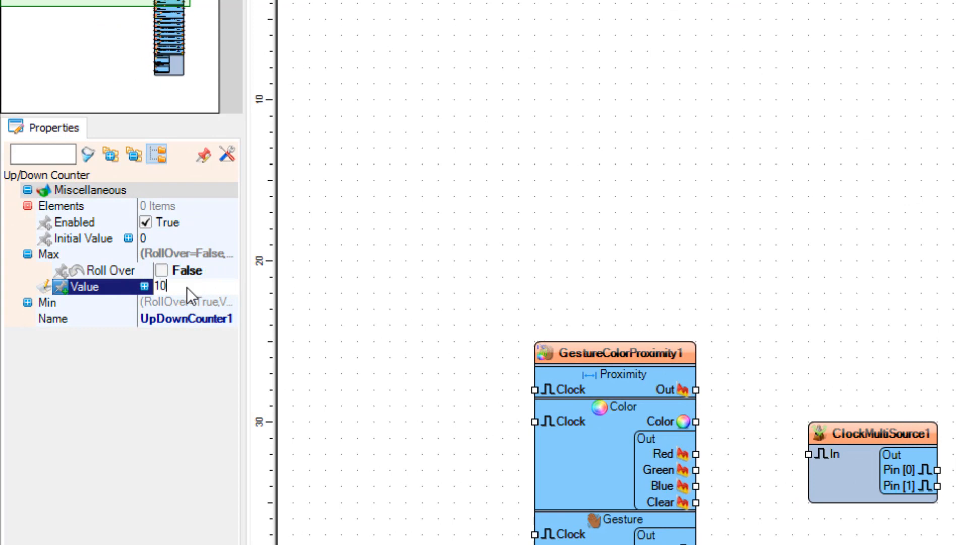
pyautogui.click(47, 303)
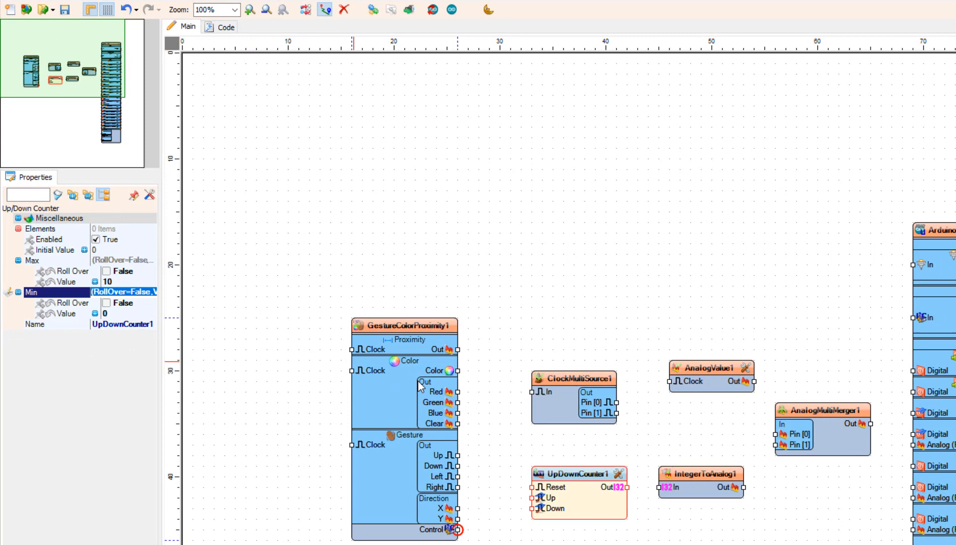
# Step: Add a second Set Value element to AnalogValue1 and enter 1 as its value
pyautogui.click(708, 367)
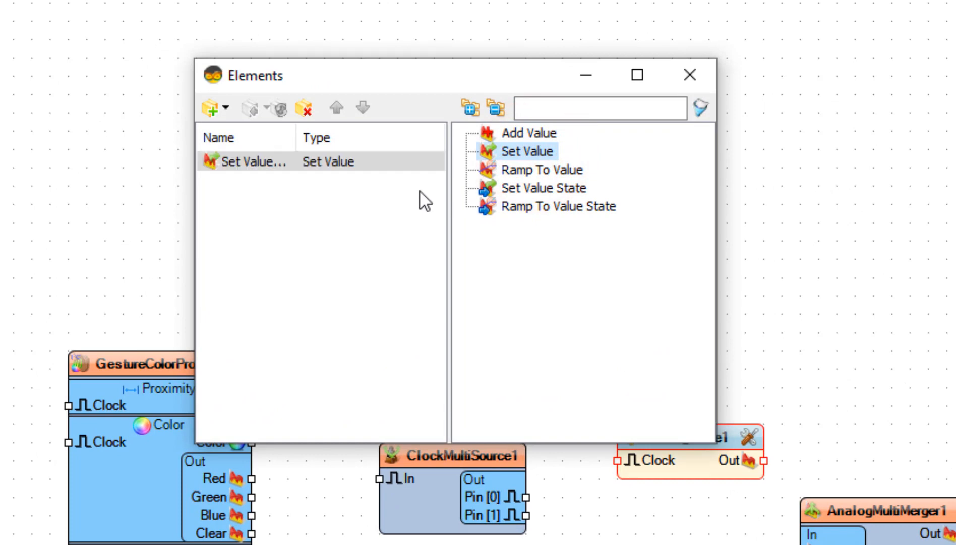
pyautogui.doubleClick(530, 151)
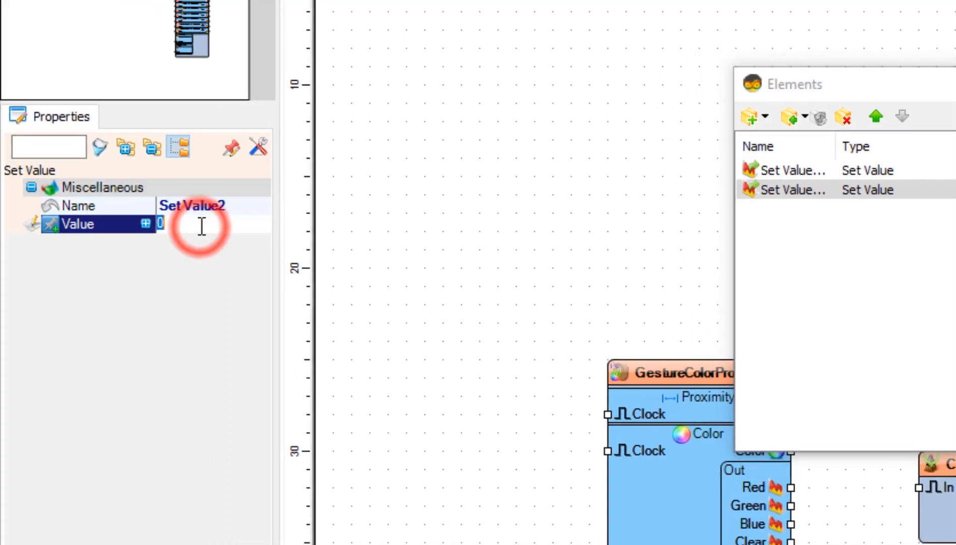
pyautogui.write('1')
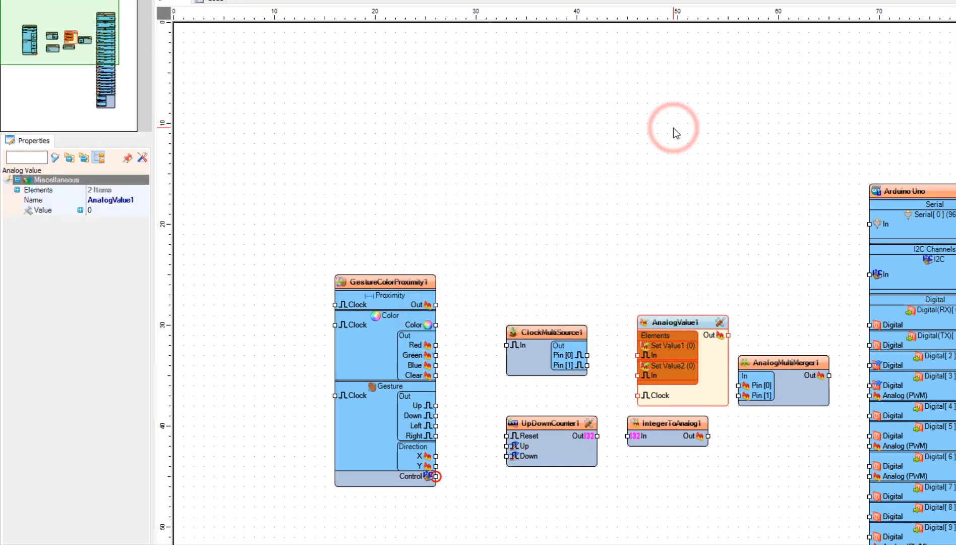
# Step: Select IntegerToAnalog1 and enter 0.1 in its Scale property
pyautogui.click(677, 322)
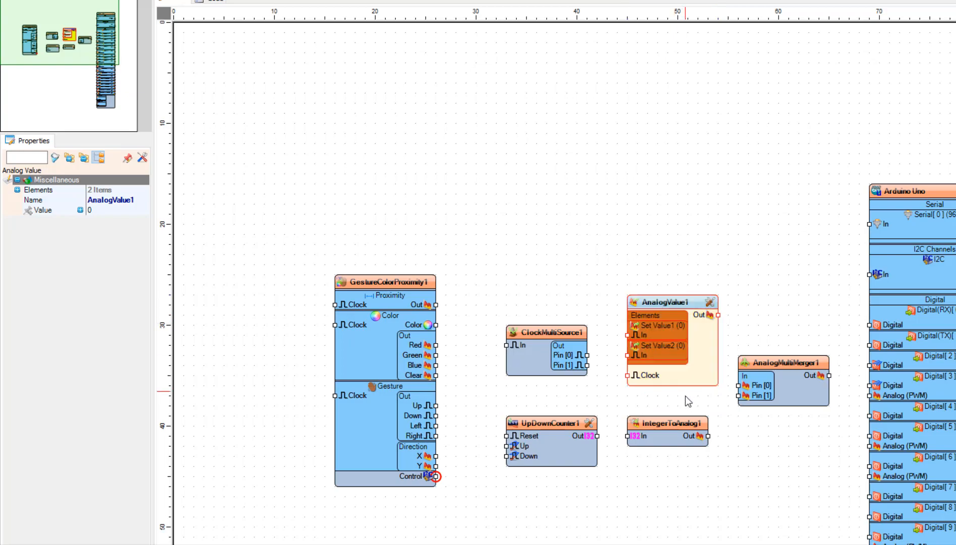
pyautogui.click(668, 424)
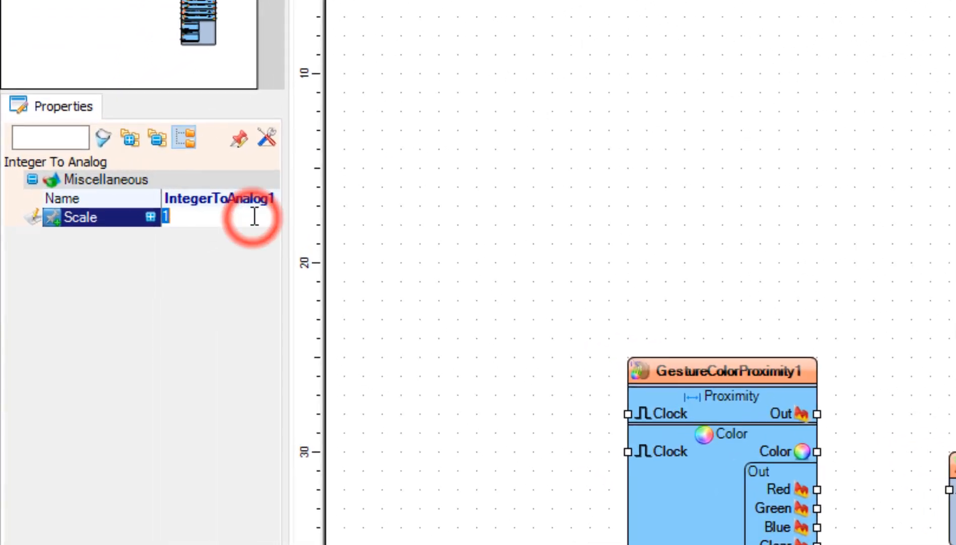
pyautogui.write('0.')
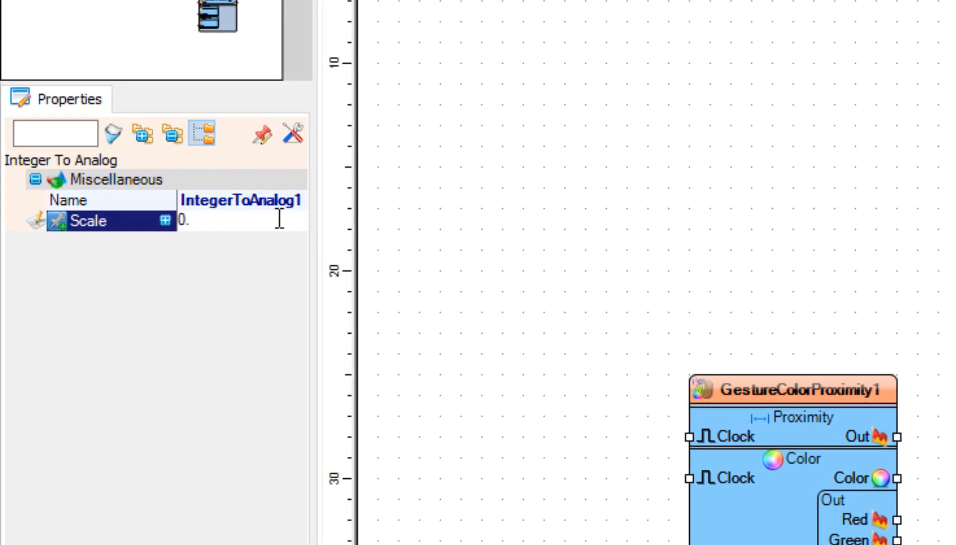
pyautogui.write('1')
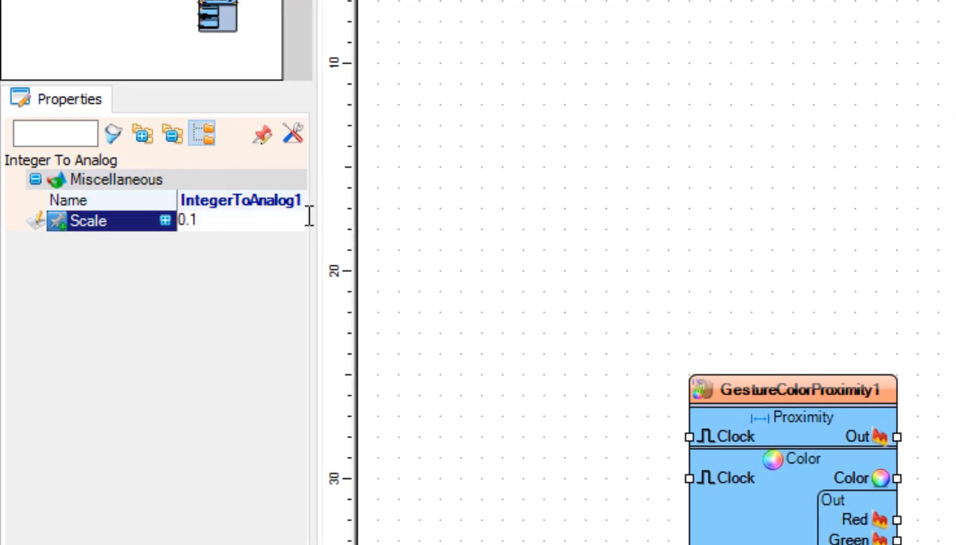
pyautogui.moveTo(313, 229)
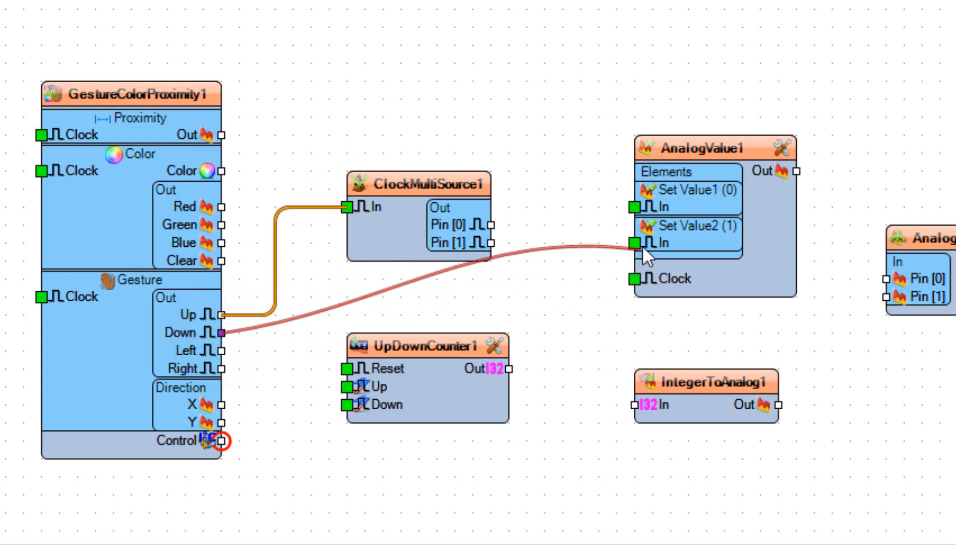
# Step: Wire gesture Down to Set Value2, clock Pin 1 to counter Reset, counter to IntegerToAnalog1, and analog value to merger
pyautogui.click(639, 244)
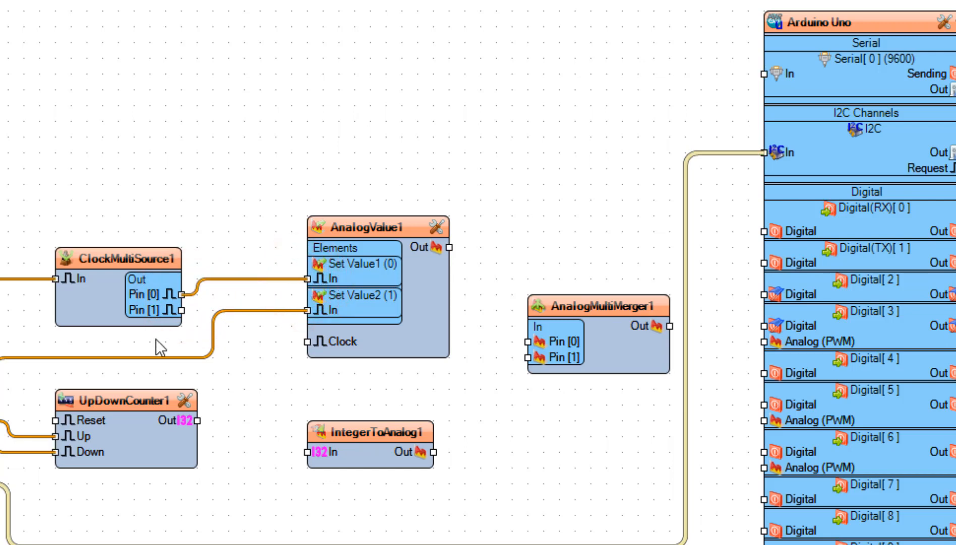
pyautogui.click(181, 311)
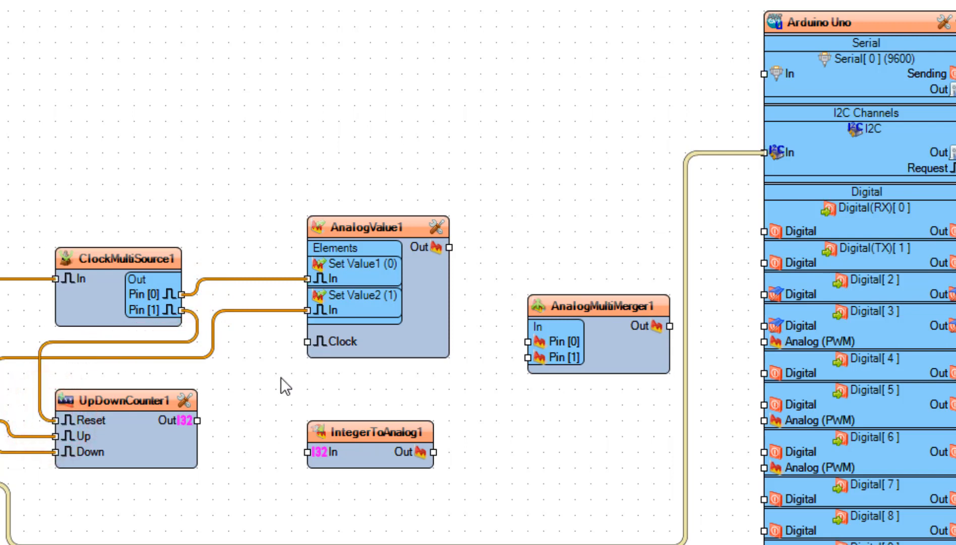
pyautogui.click(197, 420)
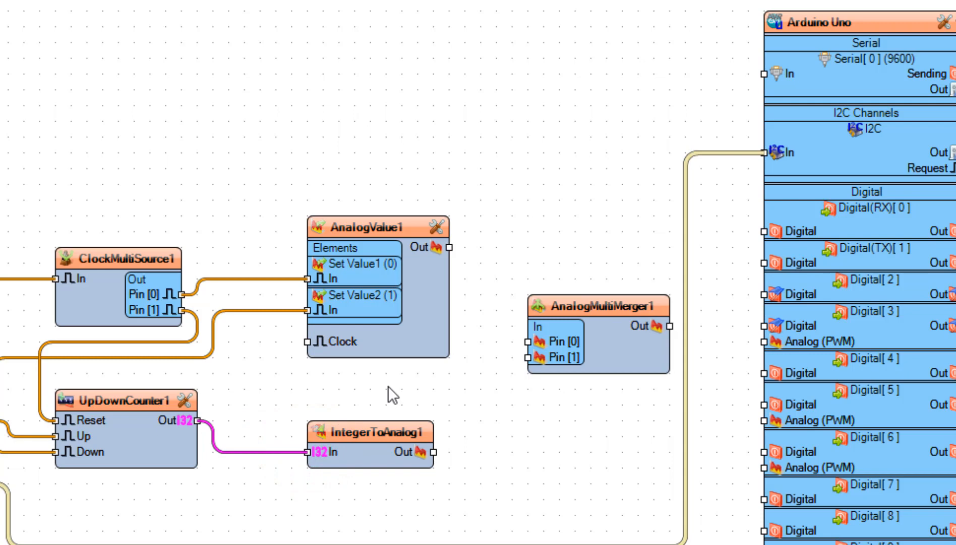
pyautogui.moveTo(487, 264)
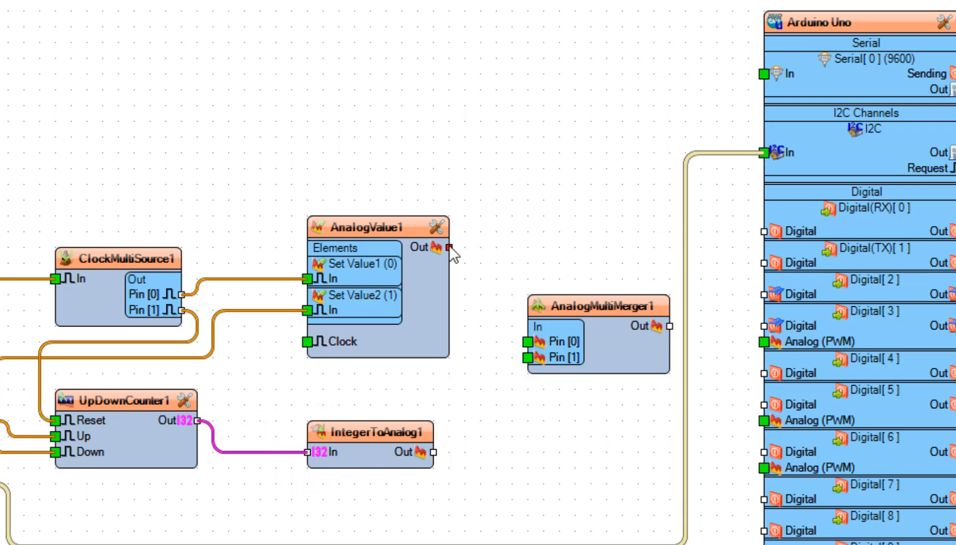
pyautogui.click(446, 248)
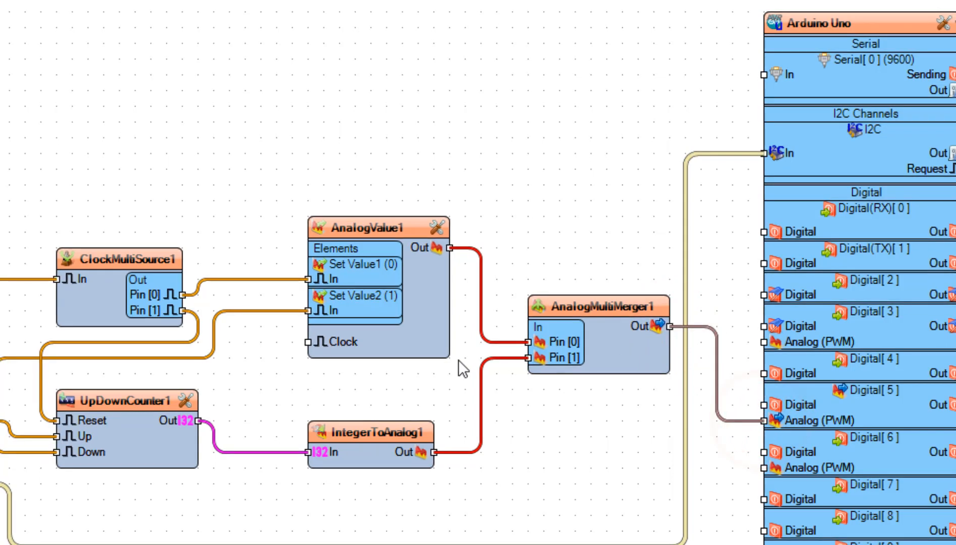
pyautogui.scroll(-3)
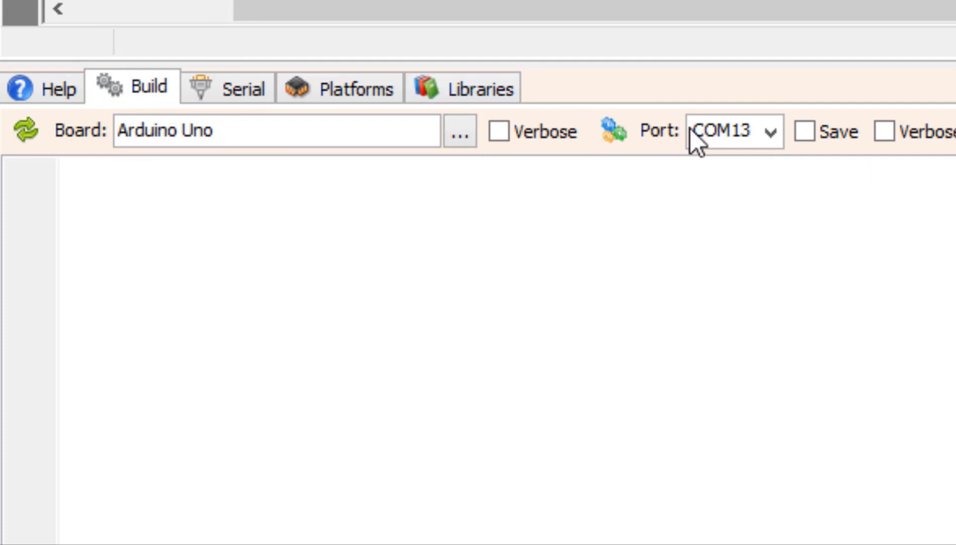
# Step: Select COM13 as the upload port in the build settings
pyautogui.click(732, 130)
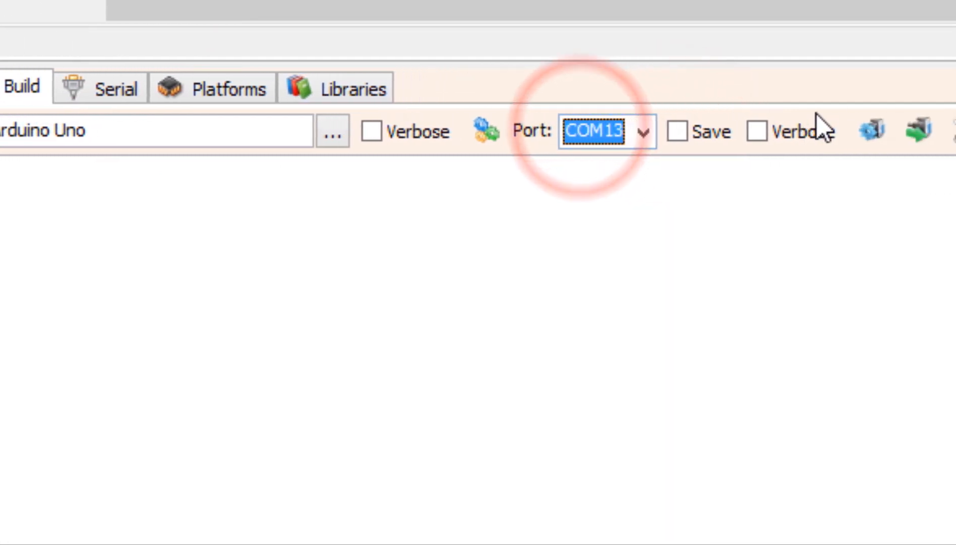